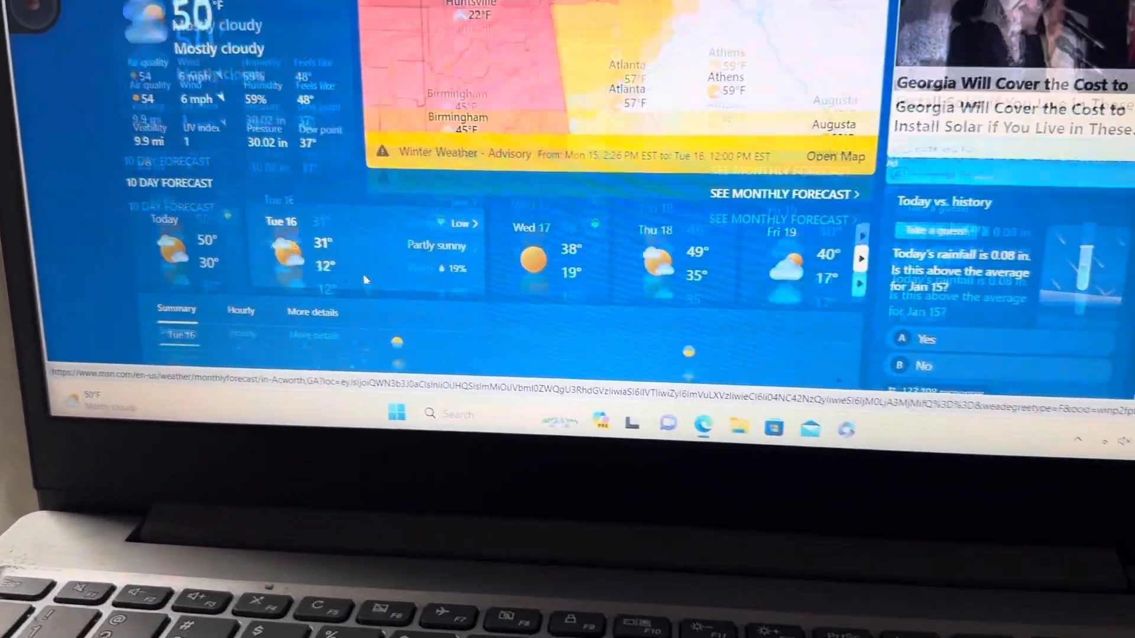
Step: Advance the Acworth 10-day forecast to show Friday 19 through Wednesday 24
scroll(down, 3)
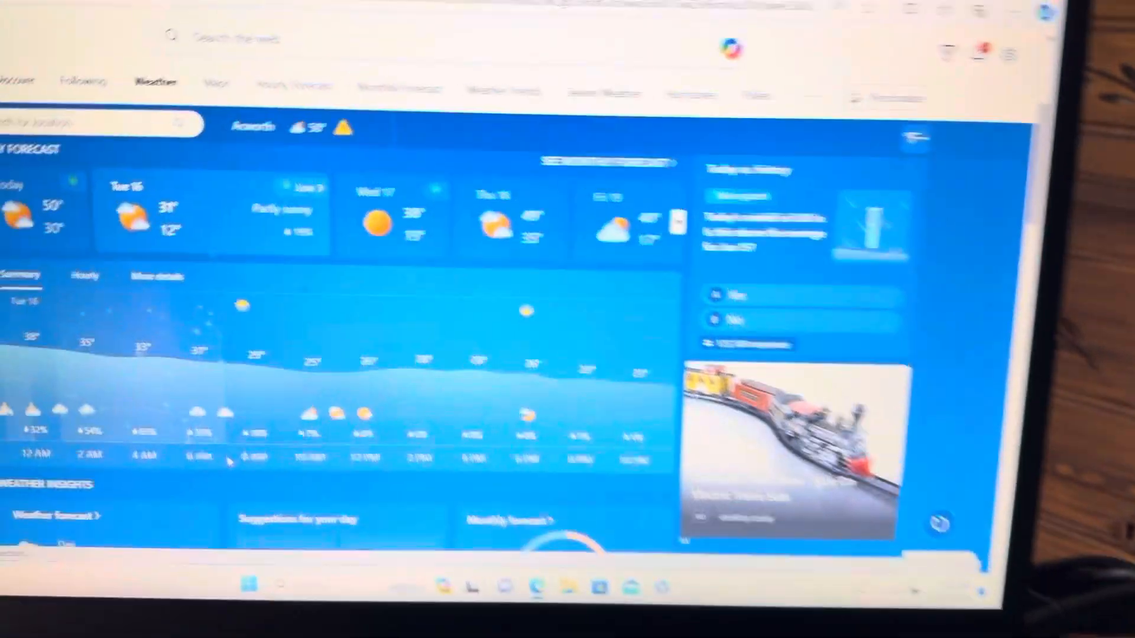
scroll(down, 3)
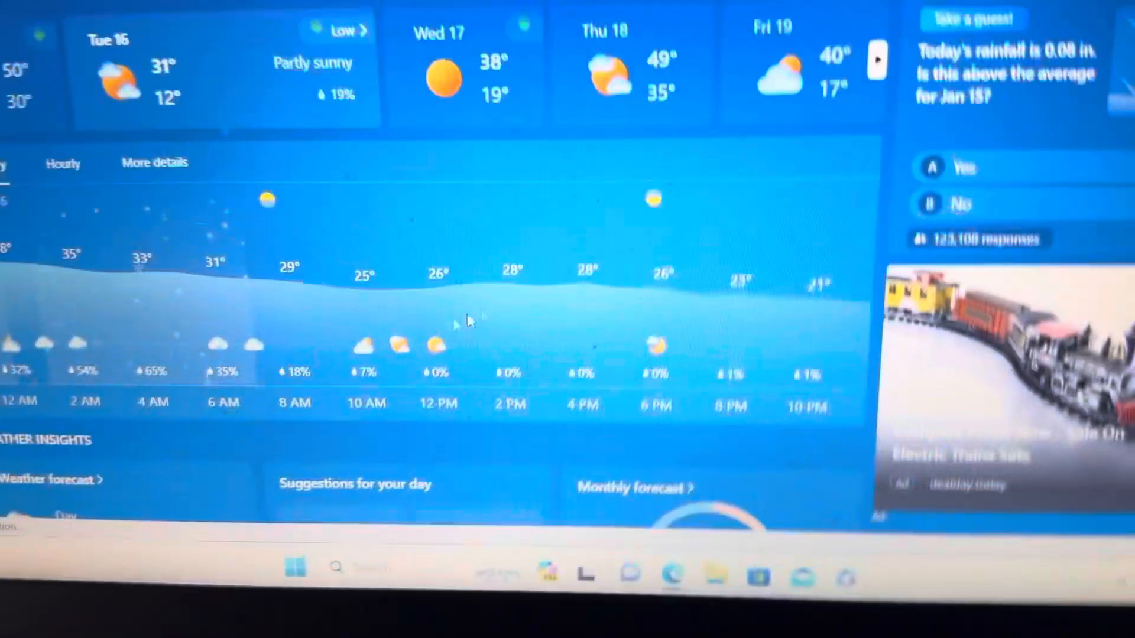
scroll(down, 3)
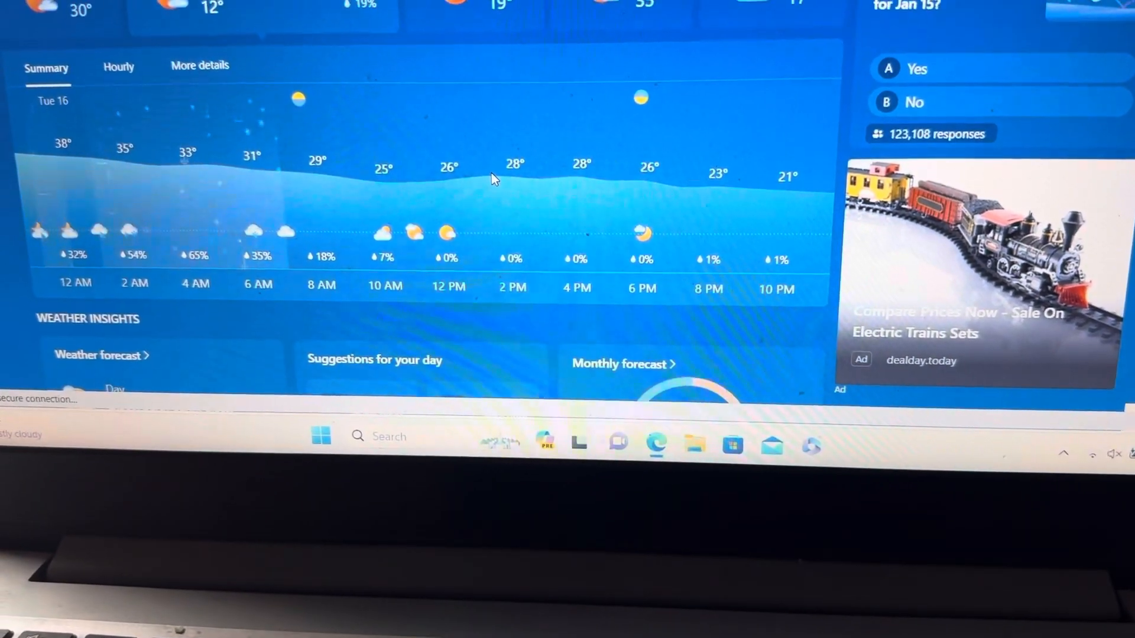
scroll(up, 3)
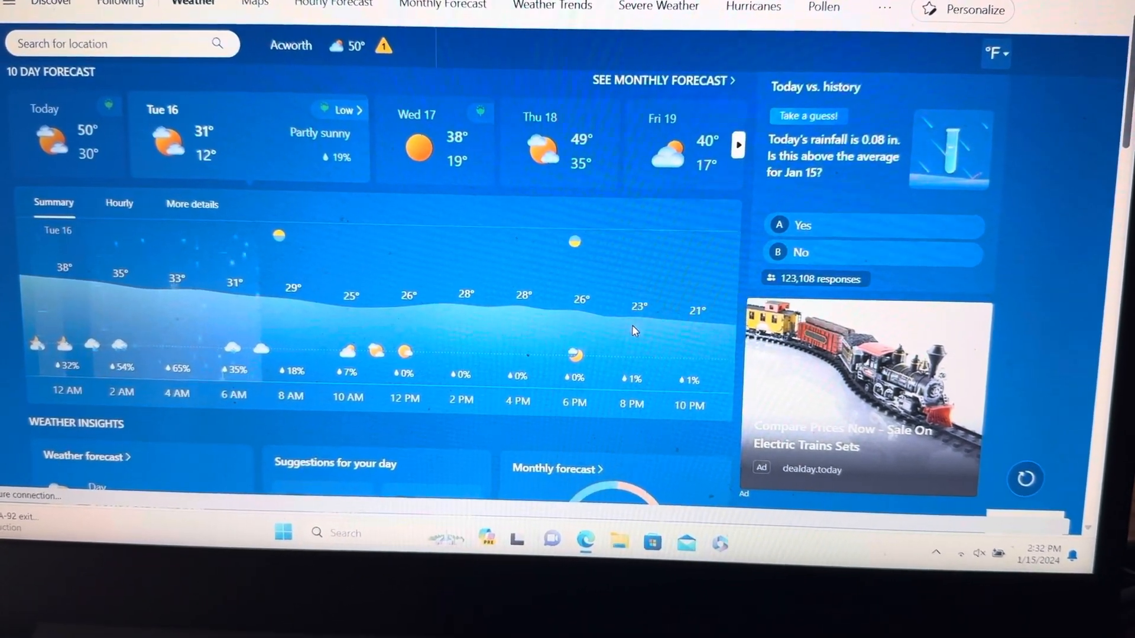
scroll(up, 3)
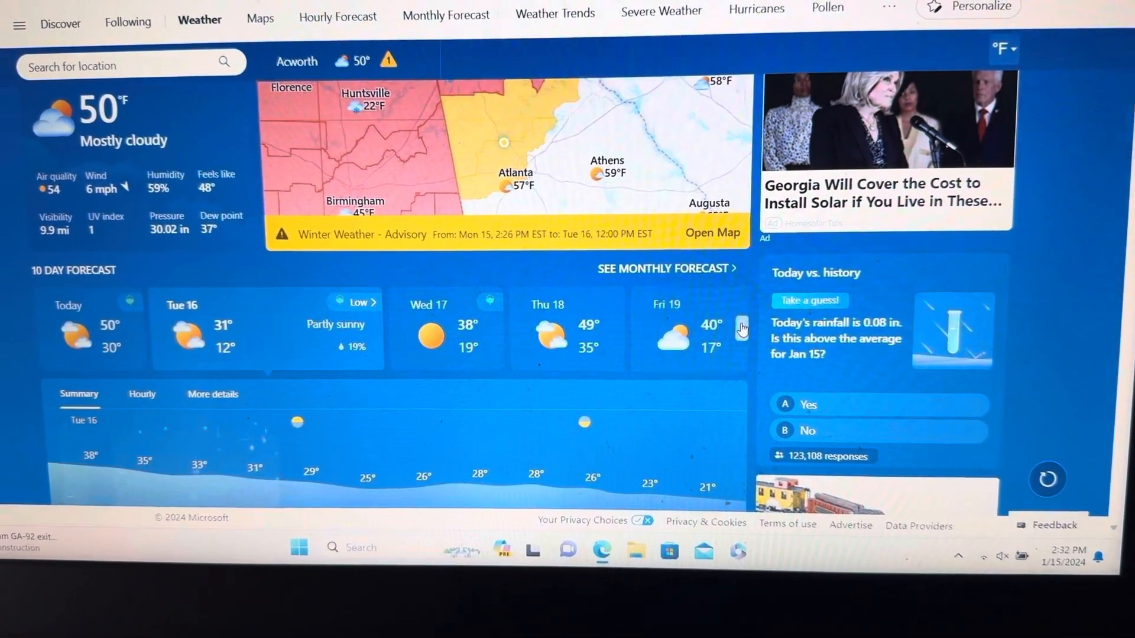
click(743, 328)
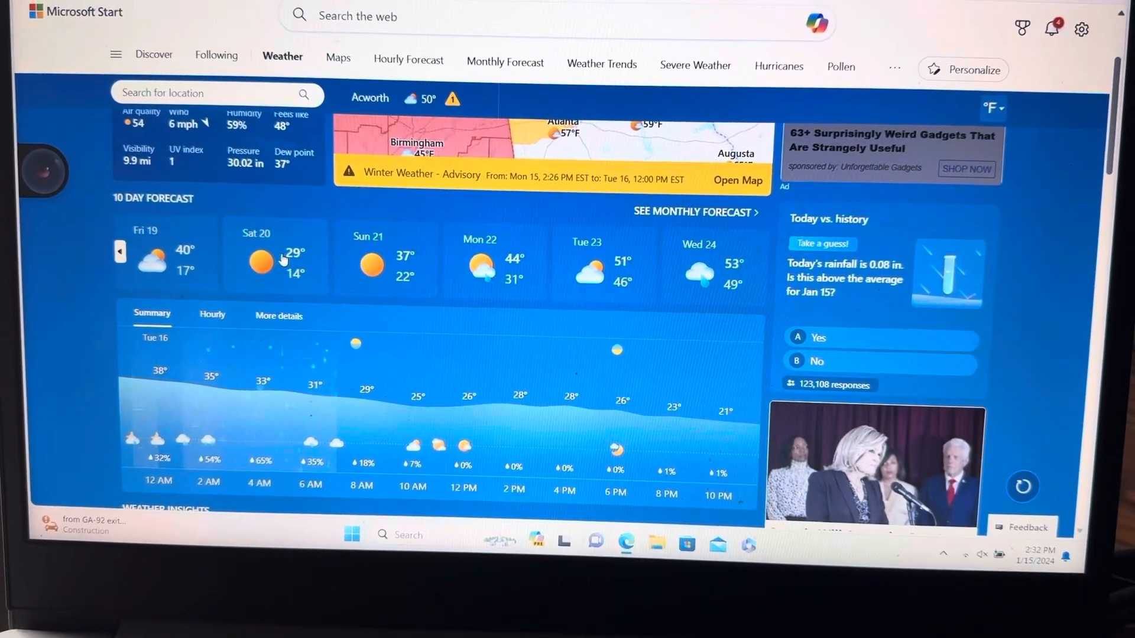
scroll(up, 3)
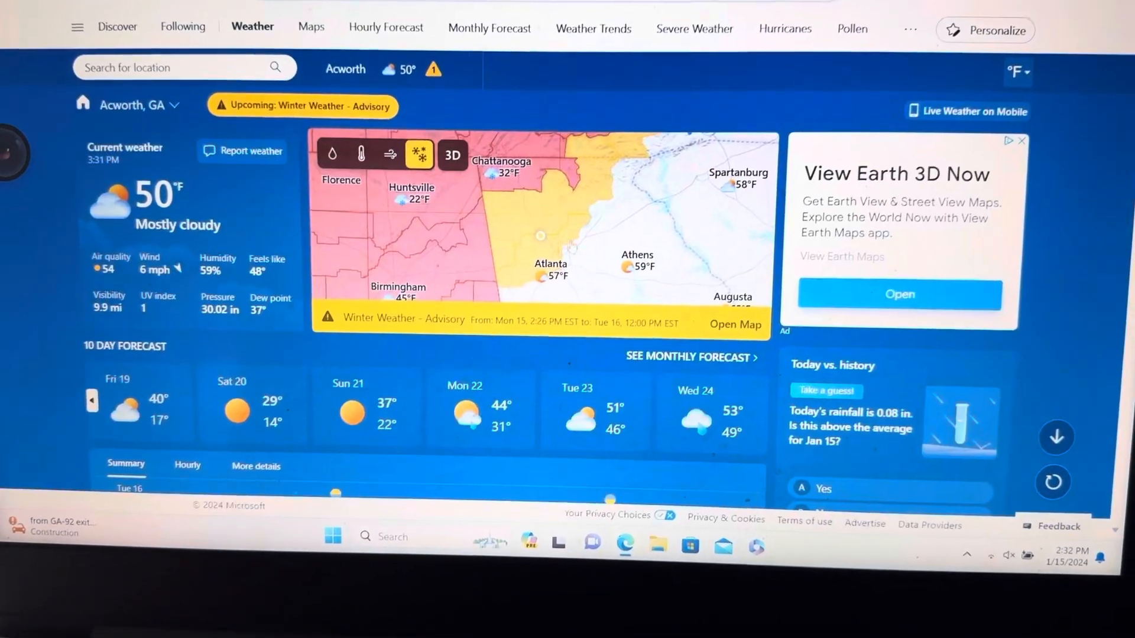
Step: Open the full winter advisory map with alert zones across Georgia, Alabama and Tennessee
click(735, 324)
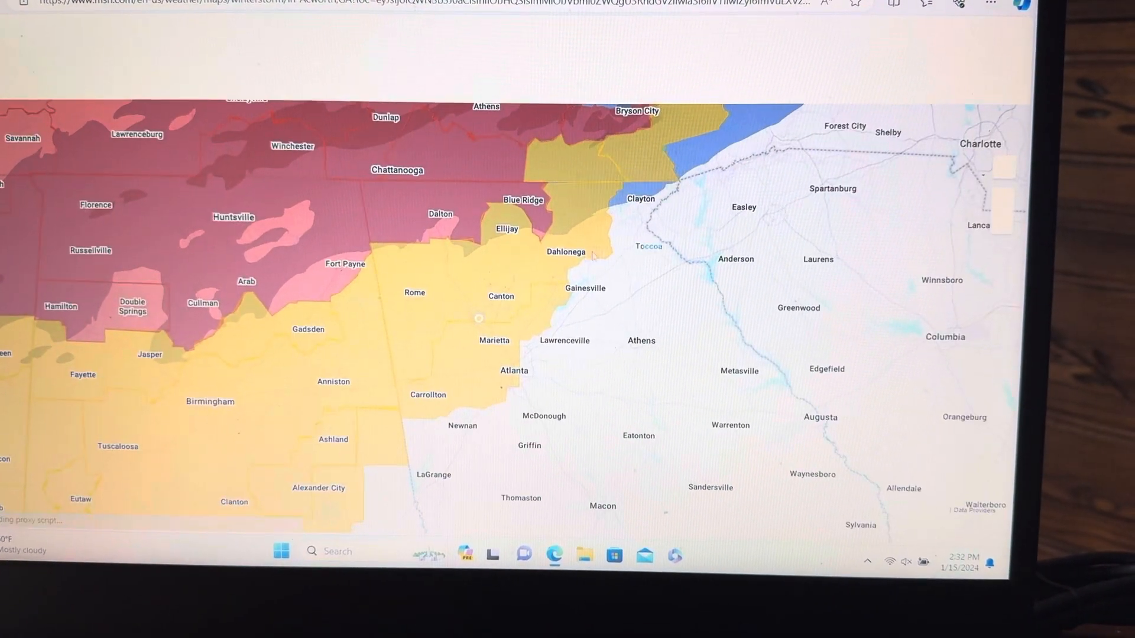